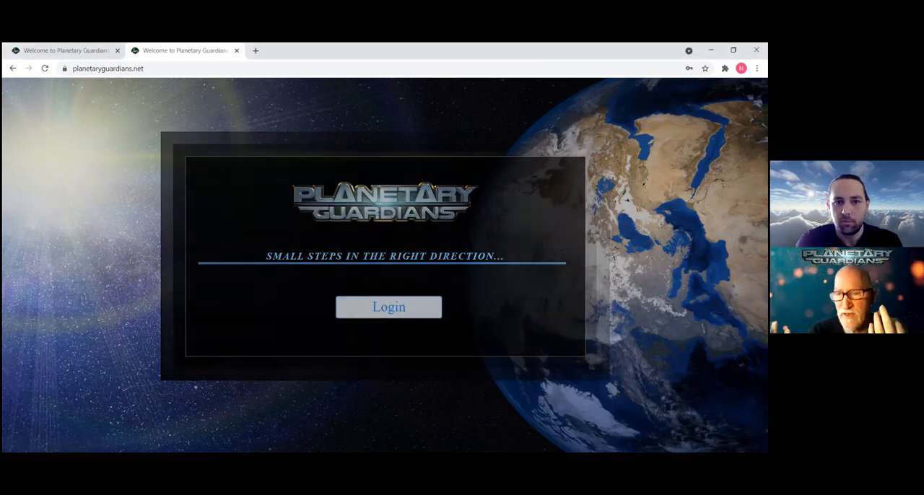
Step: Log in with the administrator email and password to reach the dashboard of four active groups
left_click(388, 307)
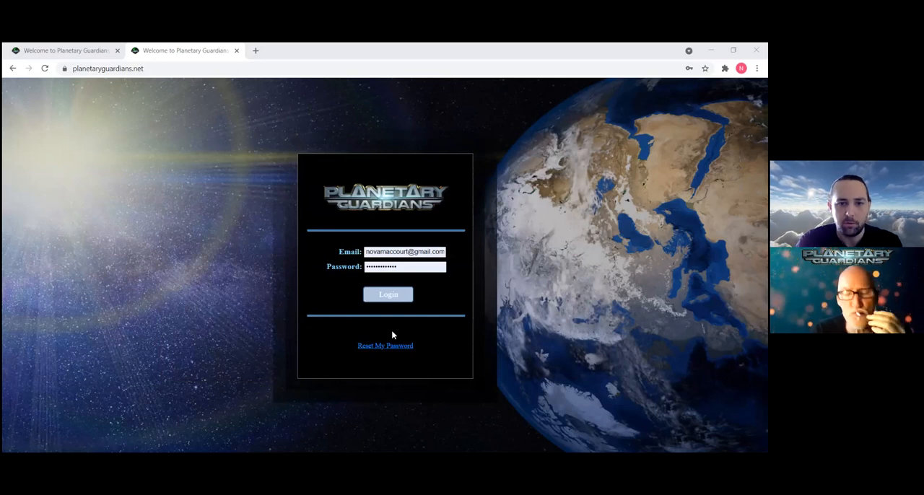
left_click(406, 266)
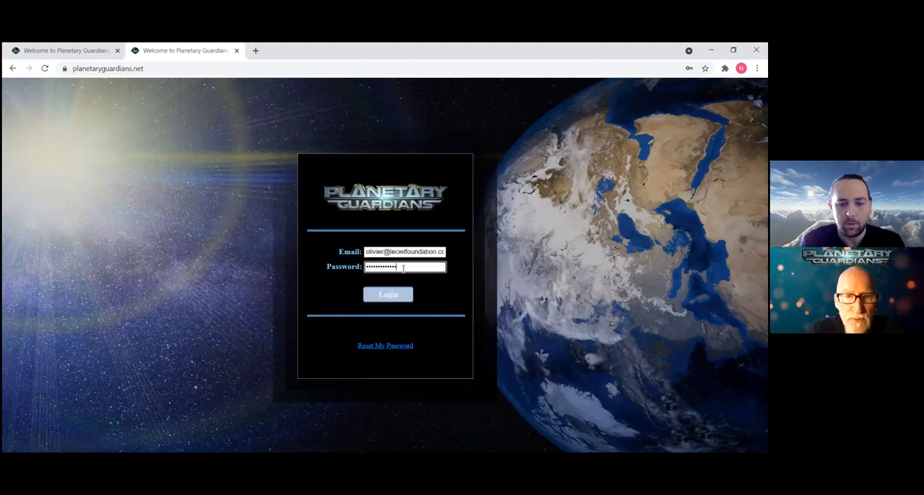
left_click(388, 295)
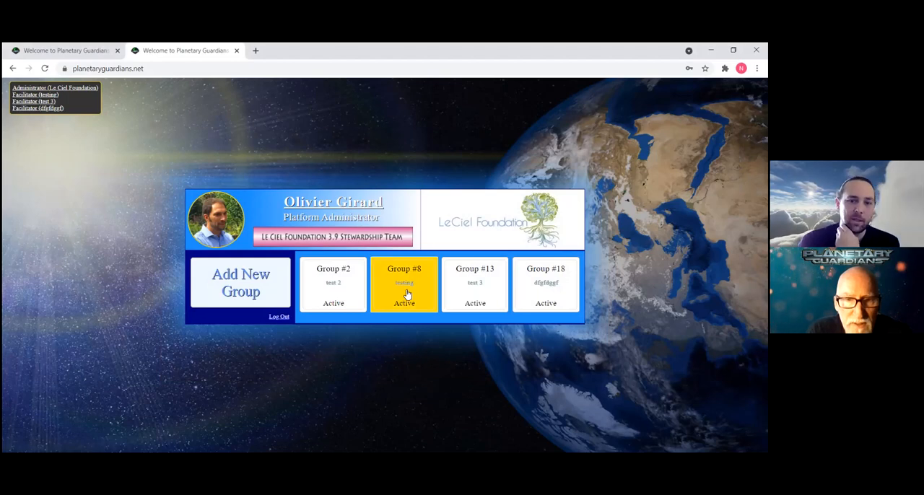
left_click(404, 284)
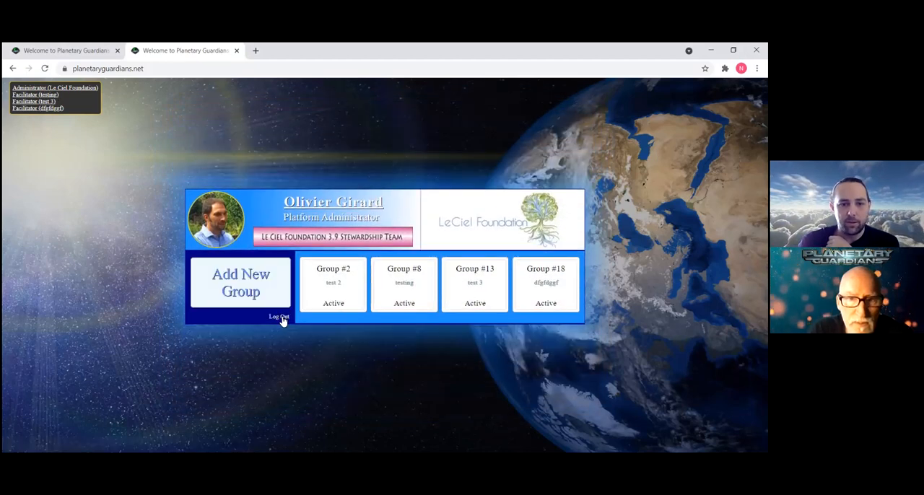
left_click(241, 282)
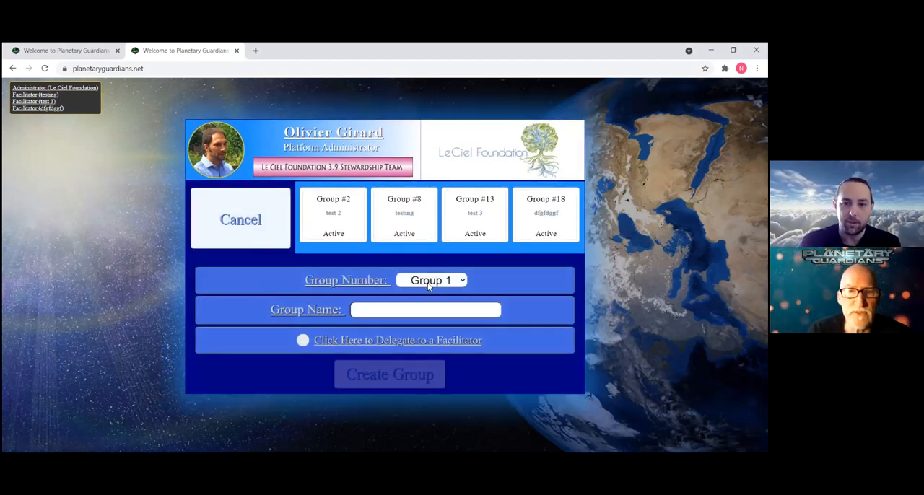
left_click(431, 280)
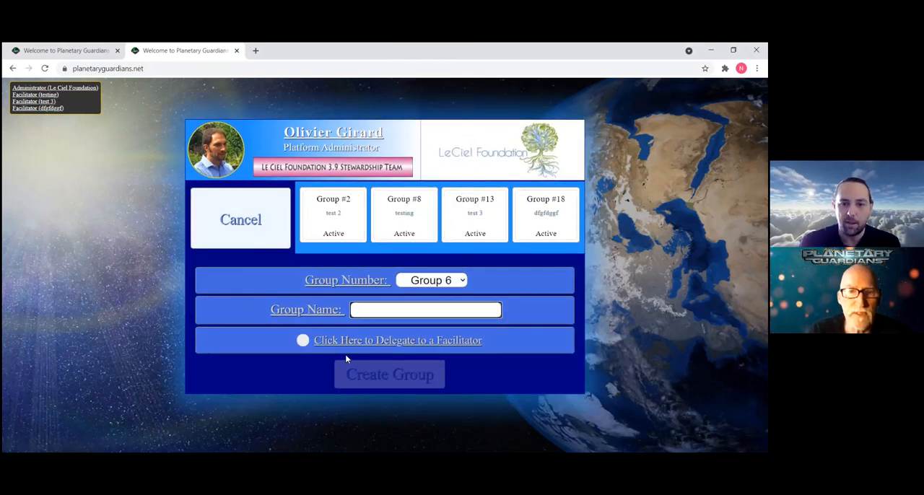
type("d")
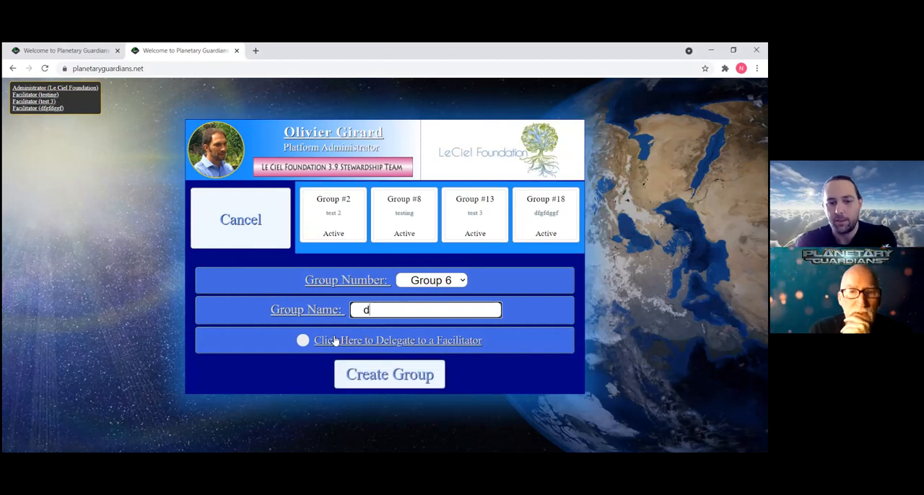
left_click(302, 340)
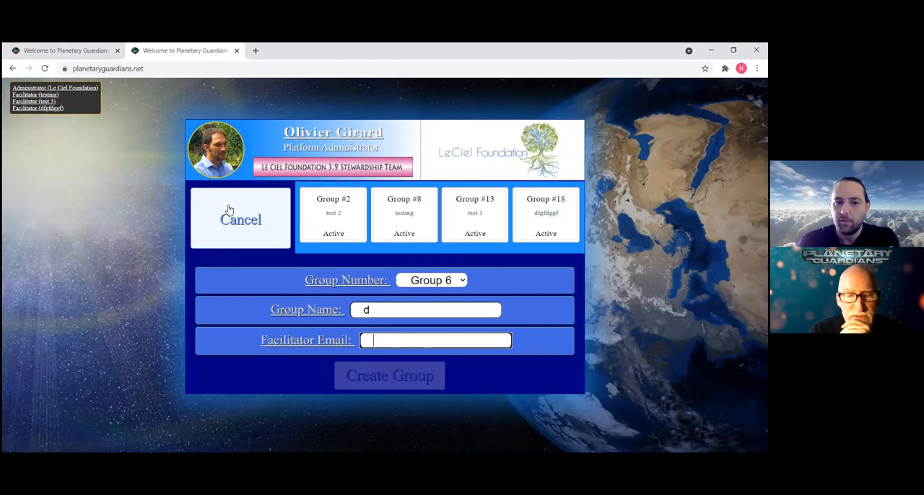
left_click(241, 218)
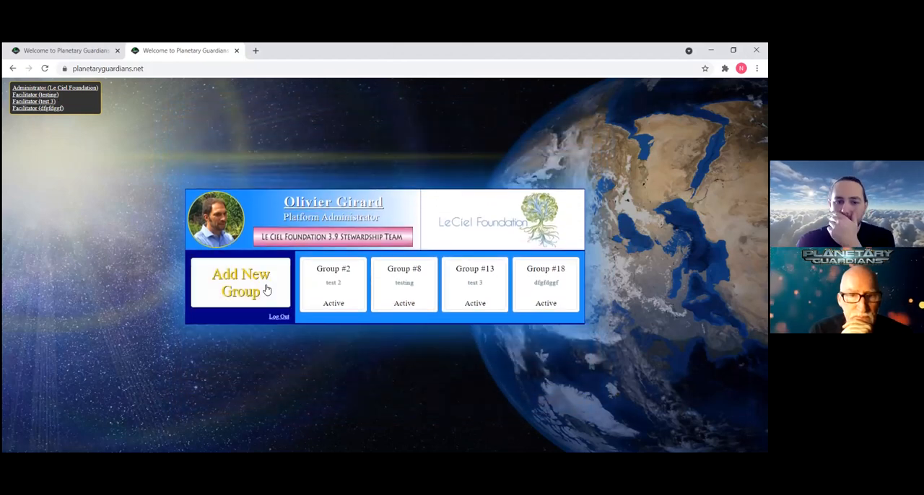
left_click(240, 283)
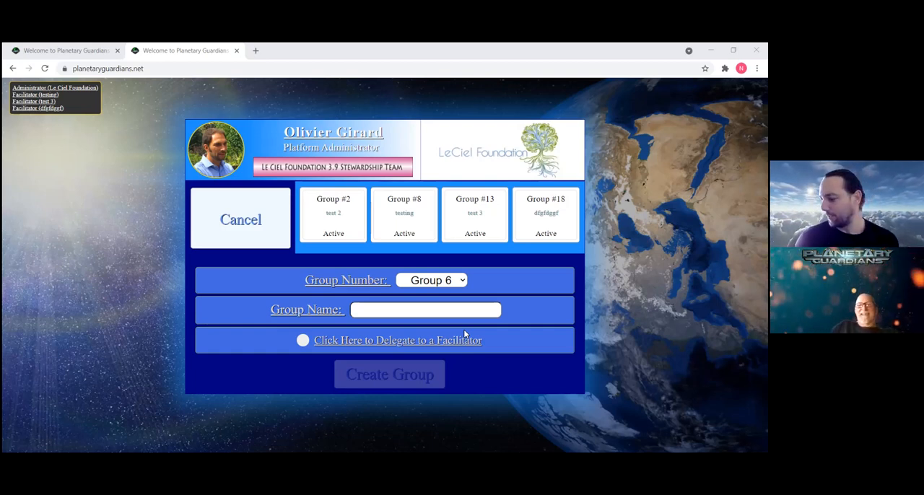
mouse_move(354, 257)
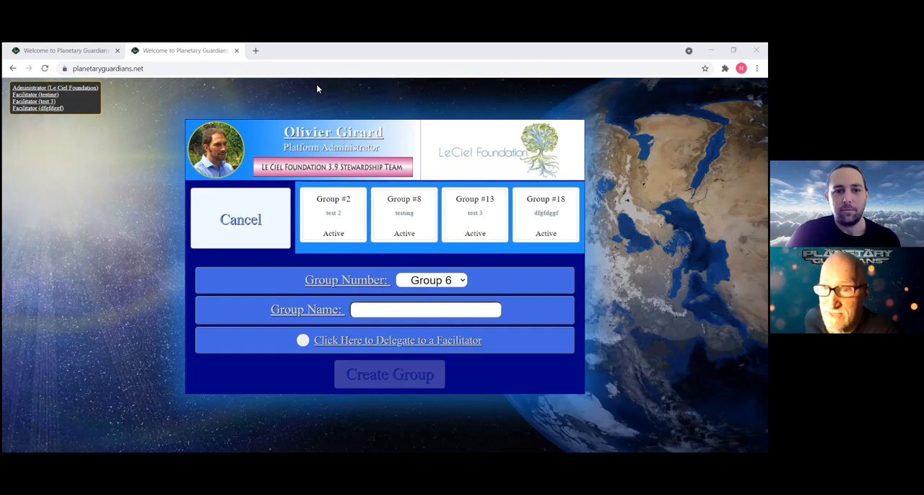
mouse_move(447, 149)
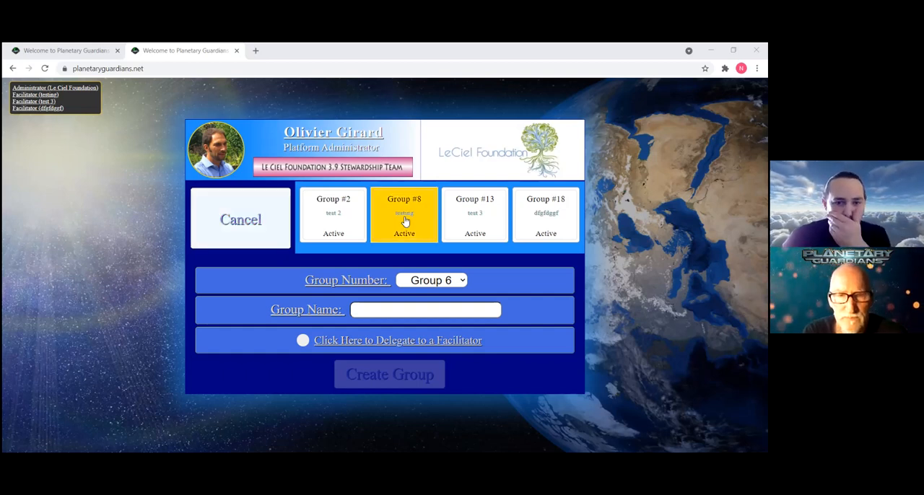
Step: Cancel the Add New Group form and select the Group #8 card on the admin dashboard
left_click(546, 215)
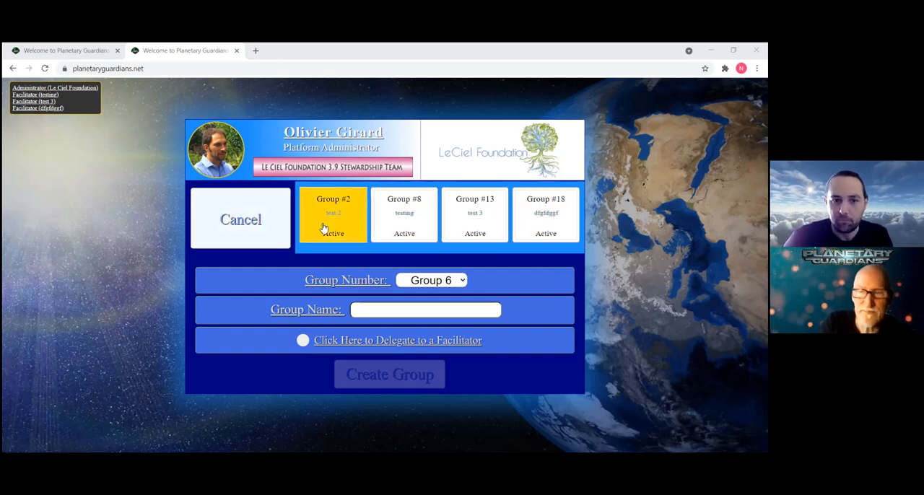
left_click(240, 220)
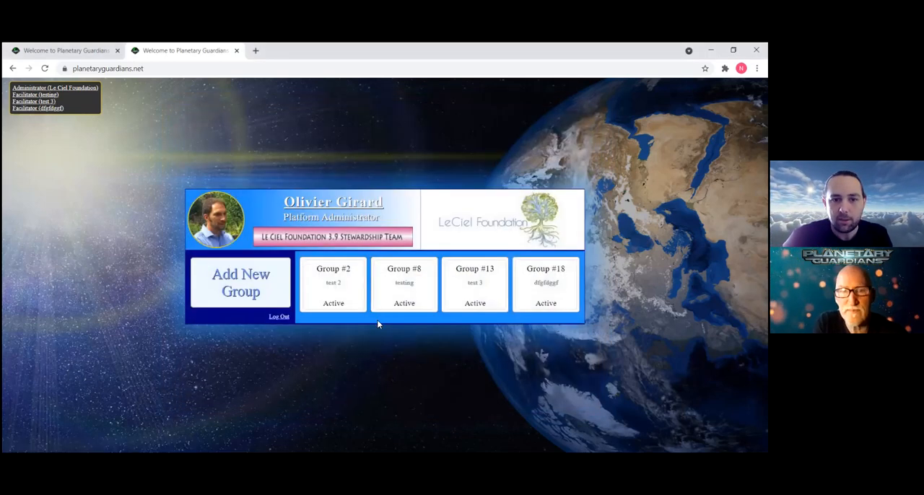
left_click(404, 284)
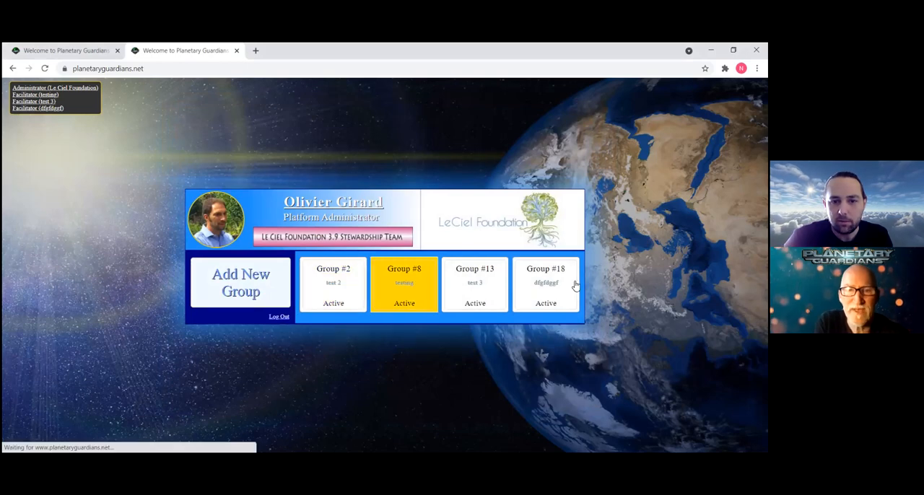
left_click(404, 284)
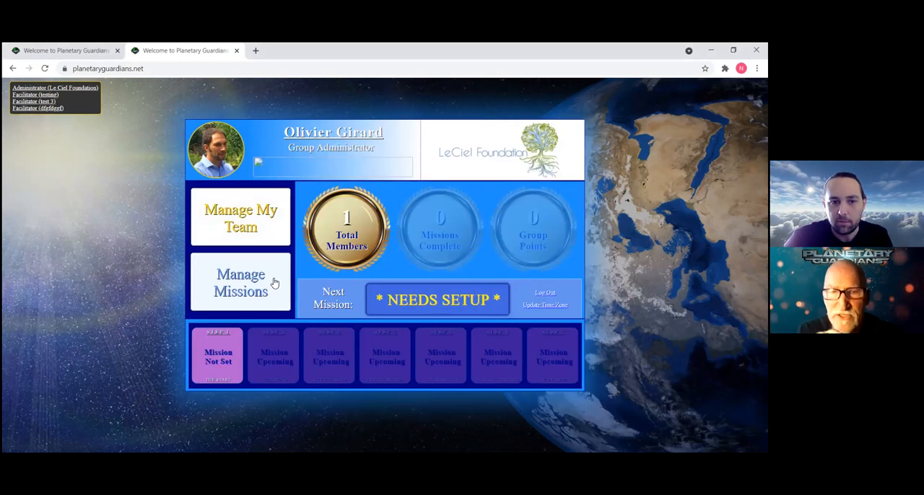
left_click(38, 109)
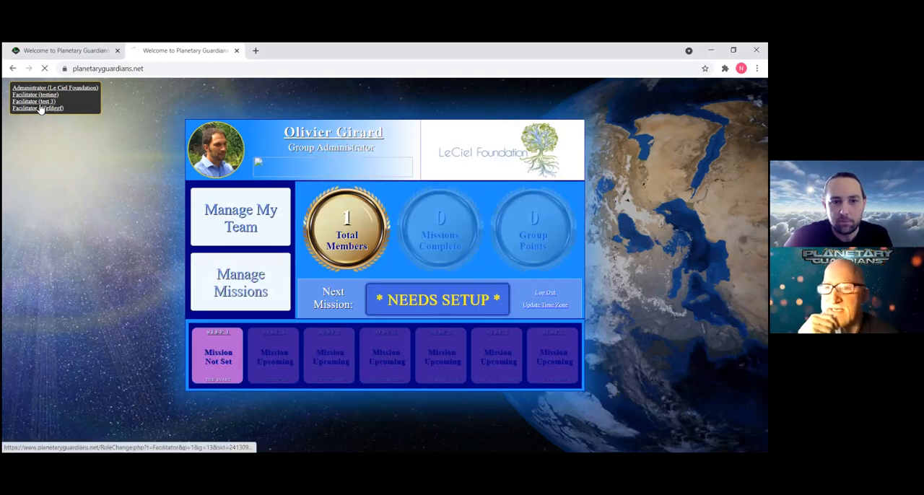
left_click(54, 88)
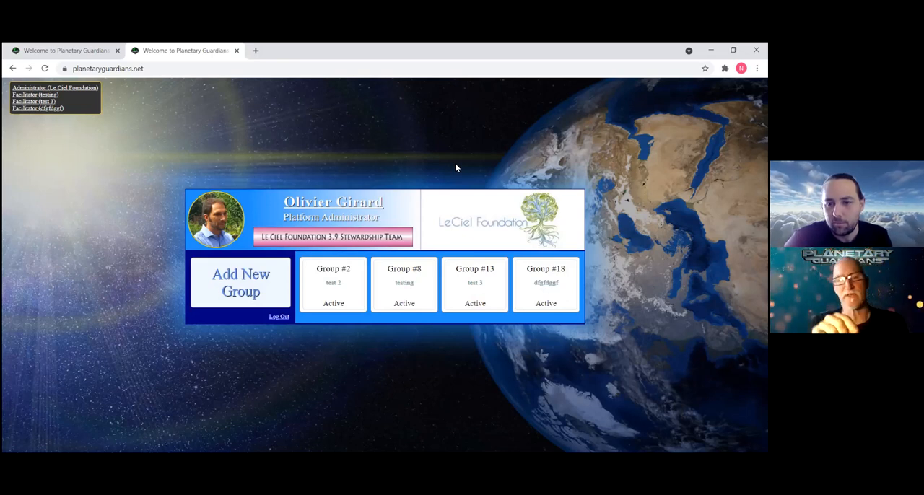
mouse_move(444, 150)
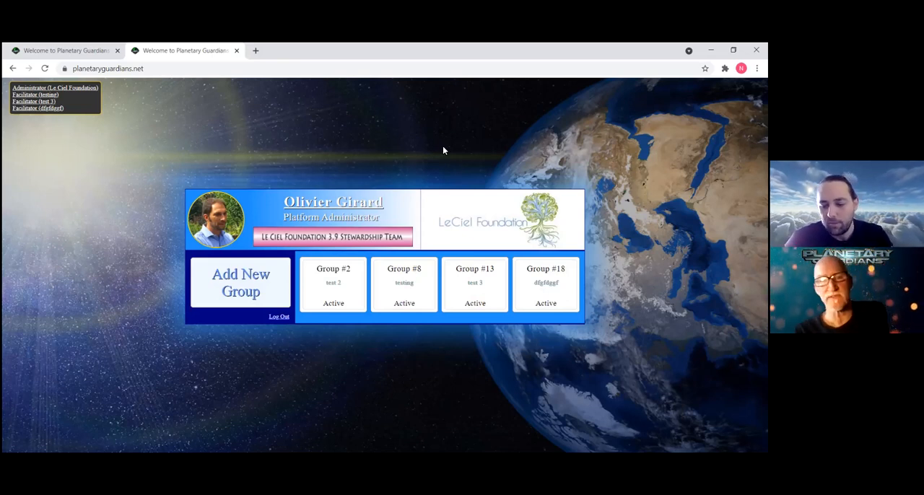
mouse_move(439, 147)
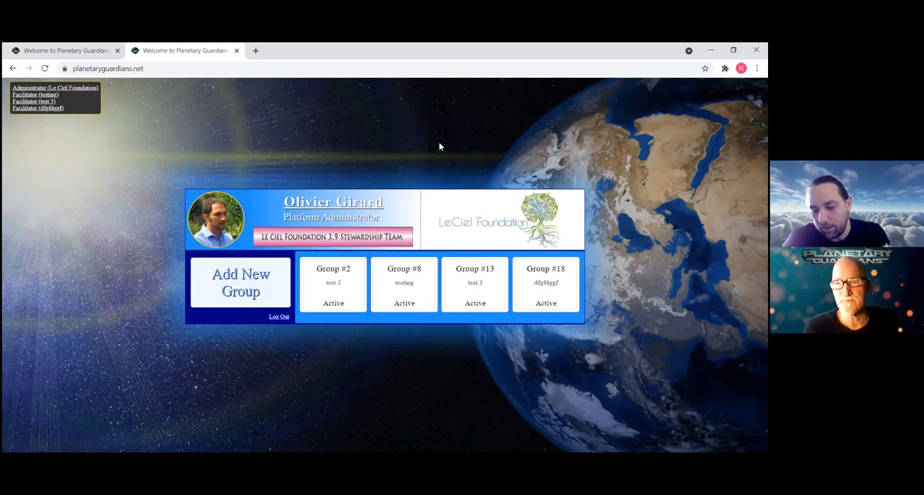
mouse_move(438, 122)
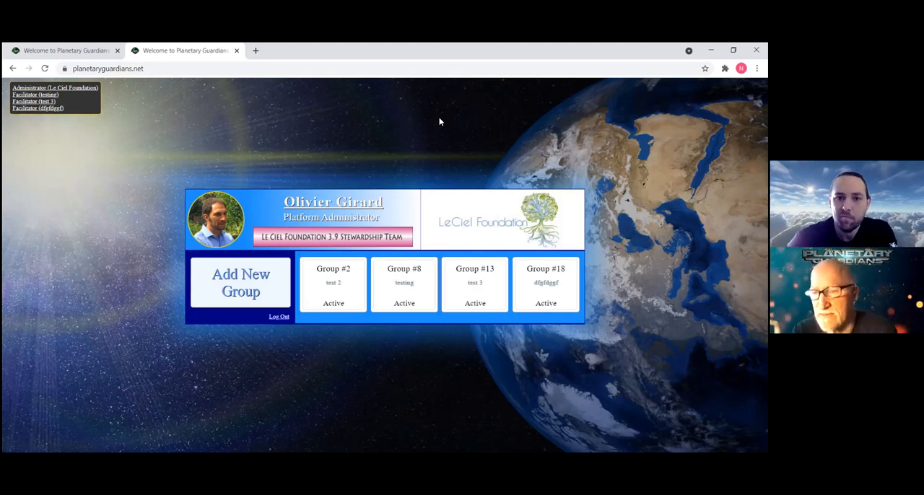
mouse_move(315, 118)
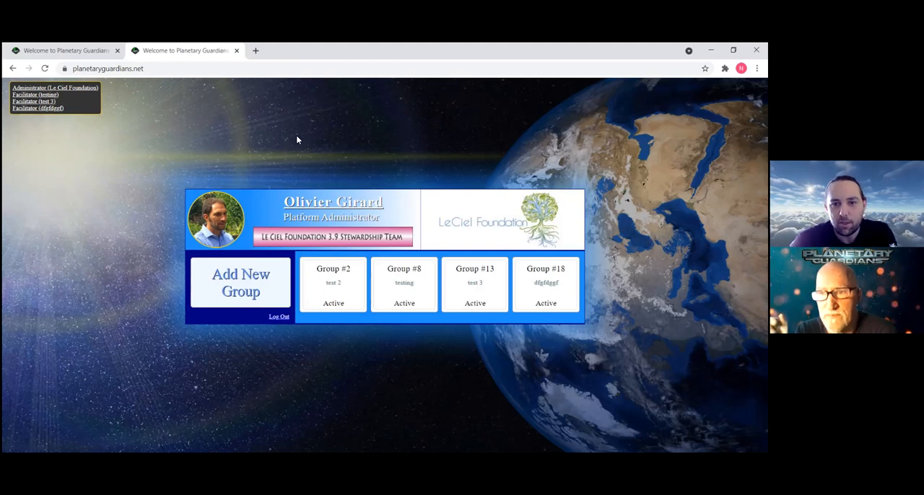
mouse_move(616, 306)
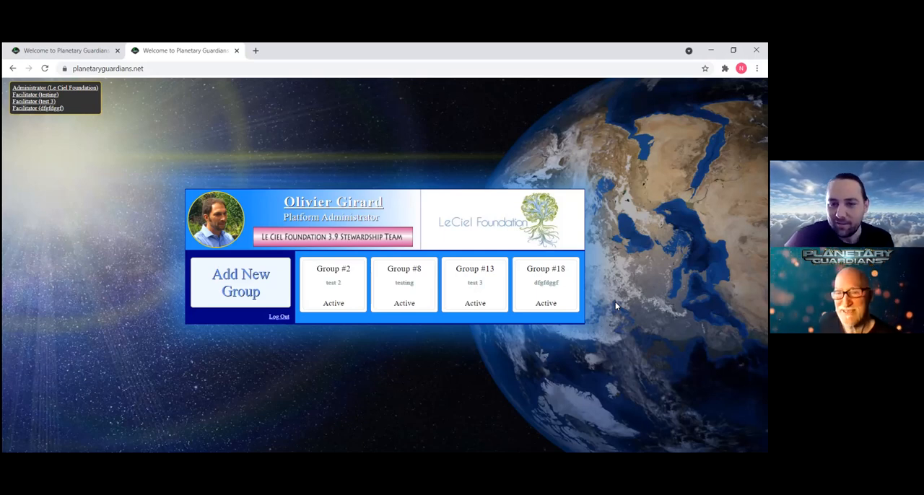
Step: Open the Group #8 (Agriculture and Permaculture) administrator page showing one member
left_click(334, 284)
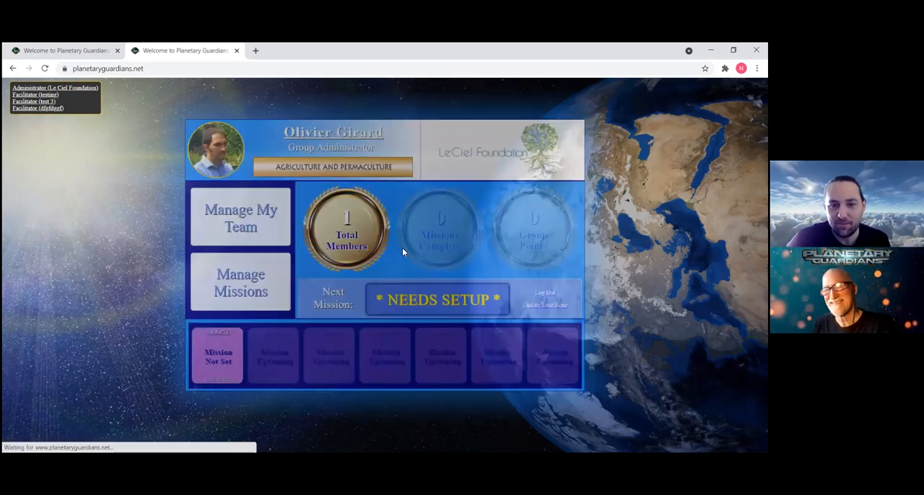